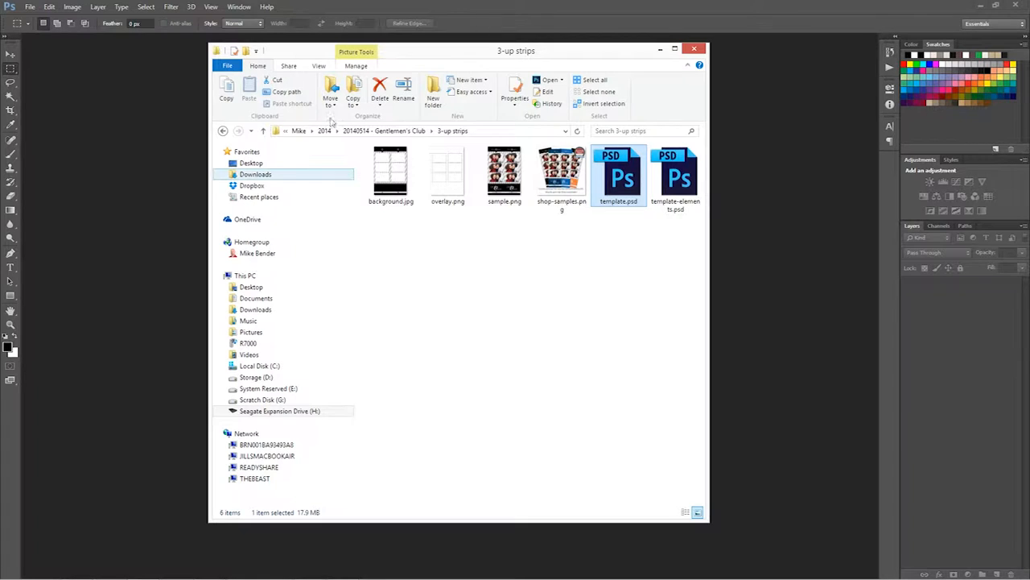
{"action": "mouse_move", "coordinate": [674, 174]}
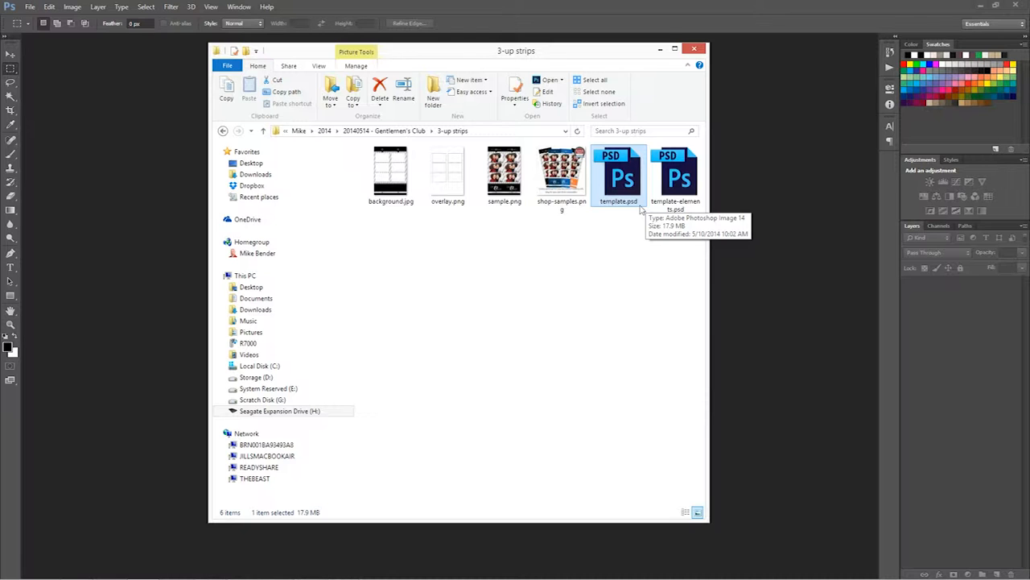
Open template.psd from the 3-up strips folder in Photoshop
{"action": "double_click", "coordinate": [618, 174]}
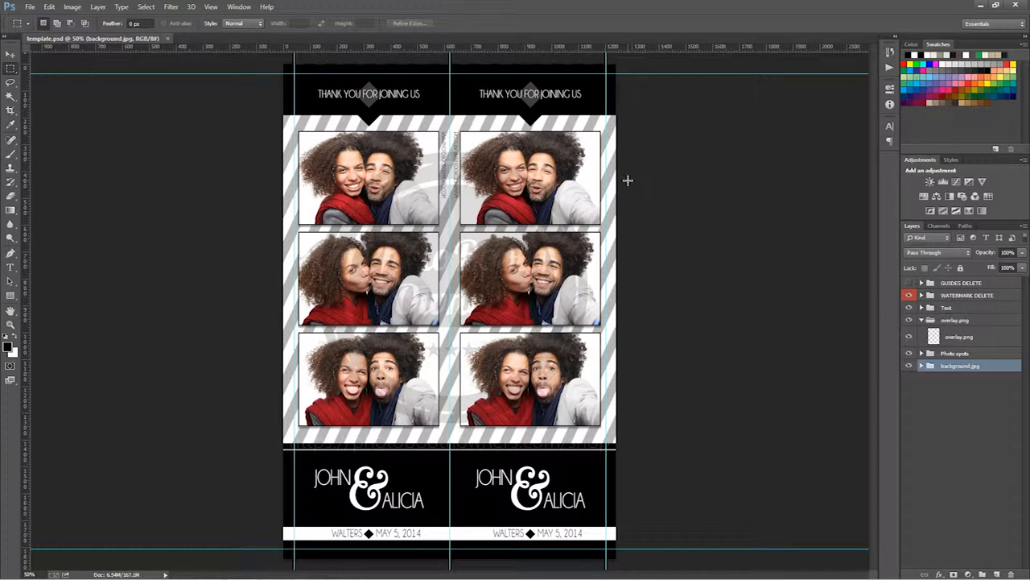
{"action": "left_click", "coordinate": [909, 294]}
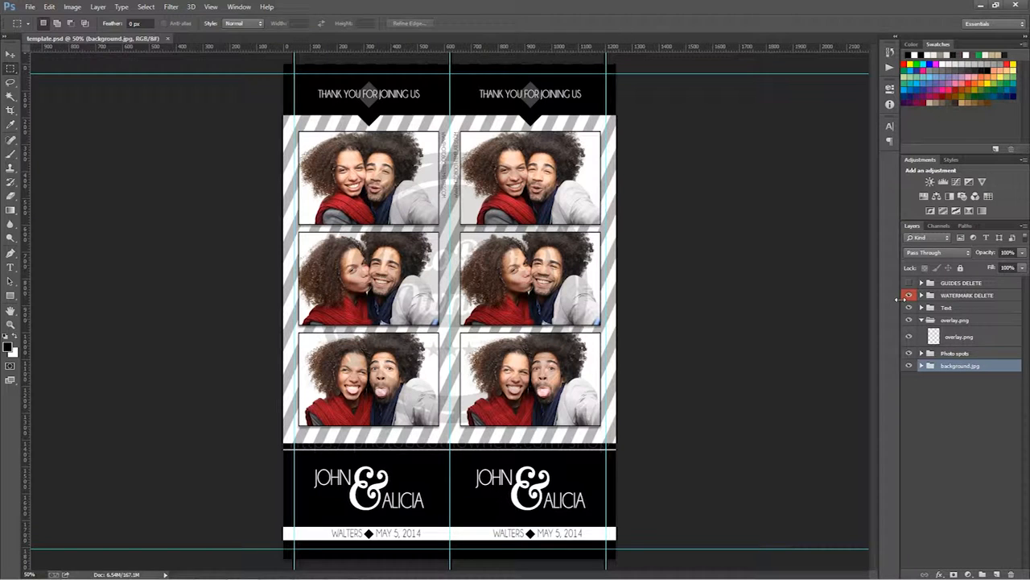
{"action": "left_click", "coordinate": [909, 283]}
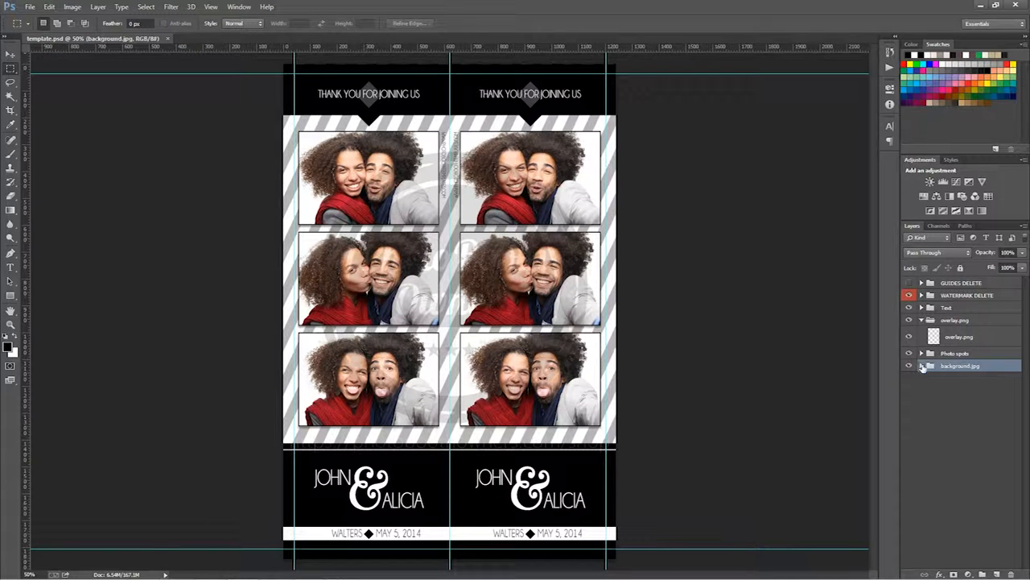
{"action": "left_click", "coordinate": [921, 365]}
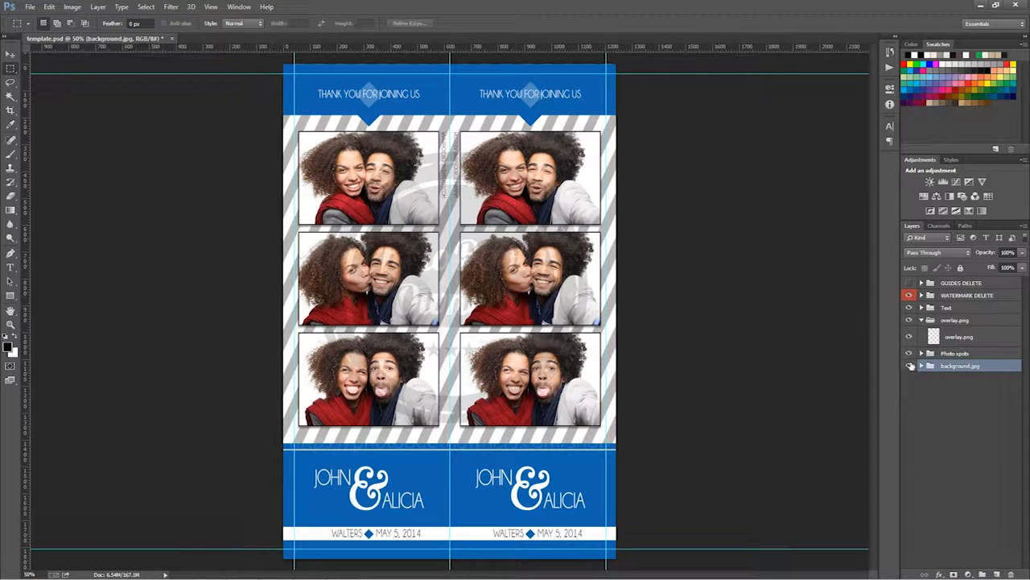
Solo the background.jpg layer so only the grey striped background shows
{"action": "left_click", "coordinate": [923, 364]}
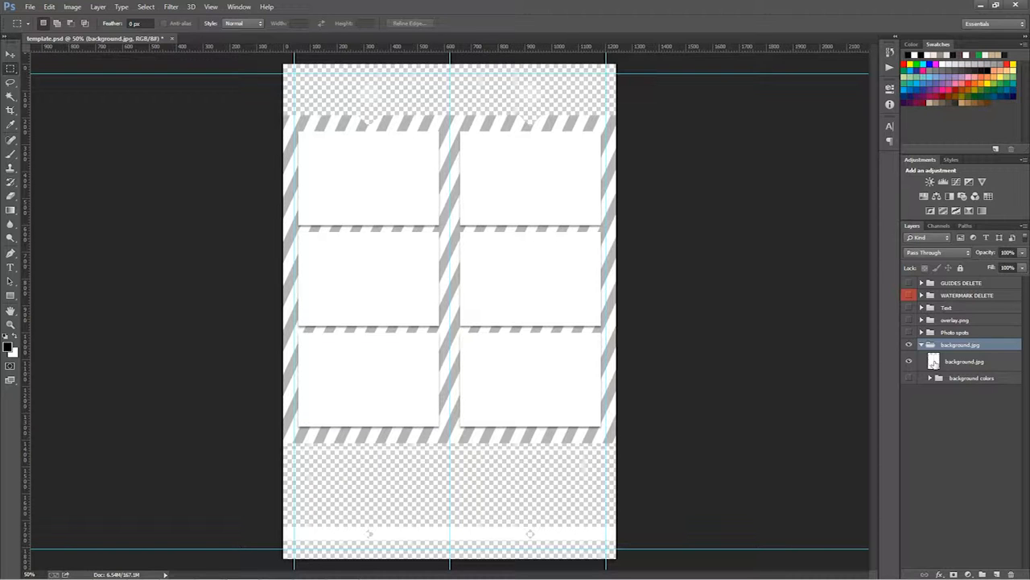
{"action": "mouse_move", "coordinate": [934, 367]}
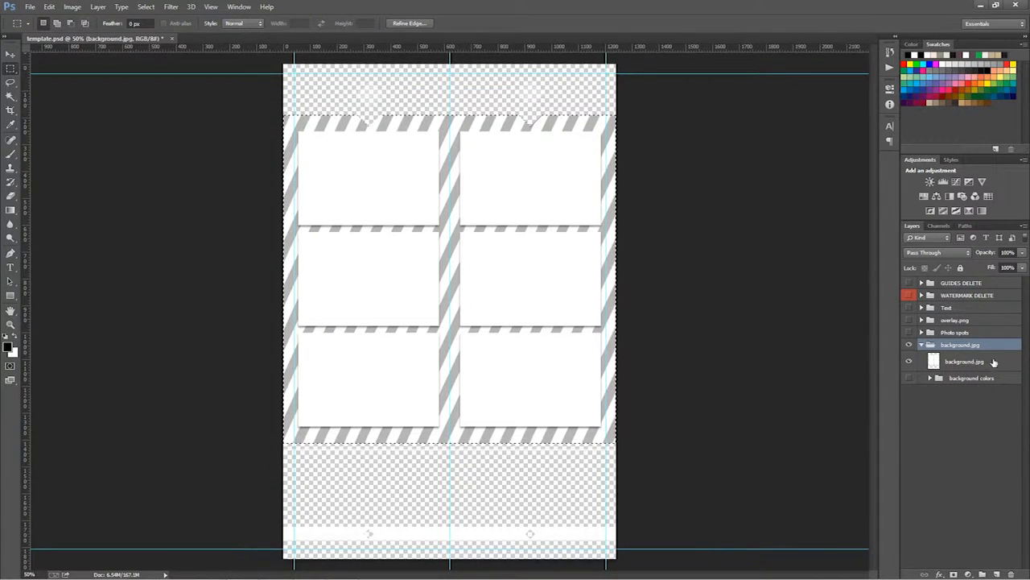
Add a Hue/Saturation adjustment layer above background.jpg, also showing Layer > New Adjustment Layer
{"action": "left_click", "coordinate": [965, 361]}
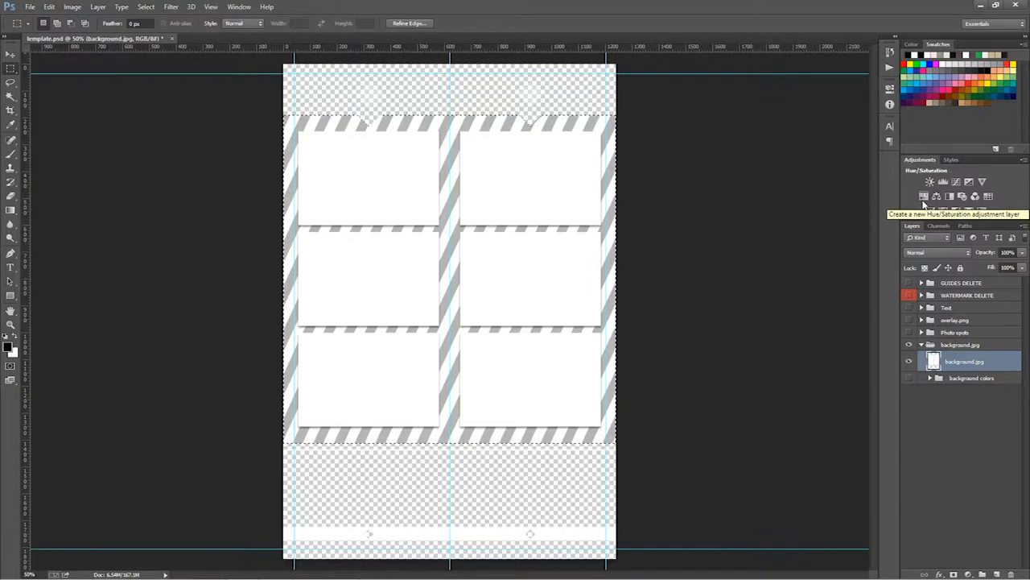
{"action": "left_click", "coordinate": [931, 180]}
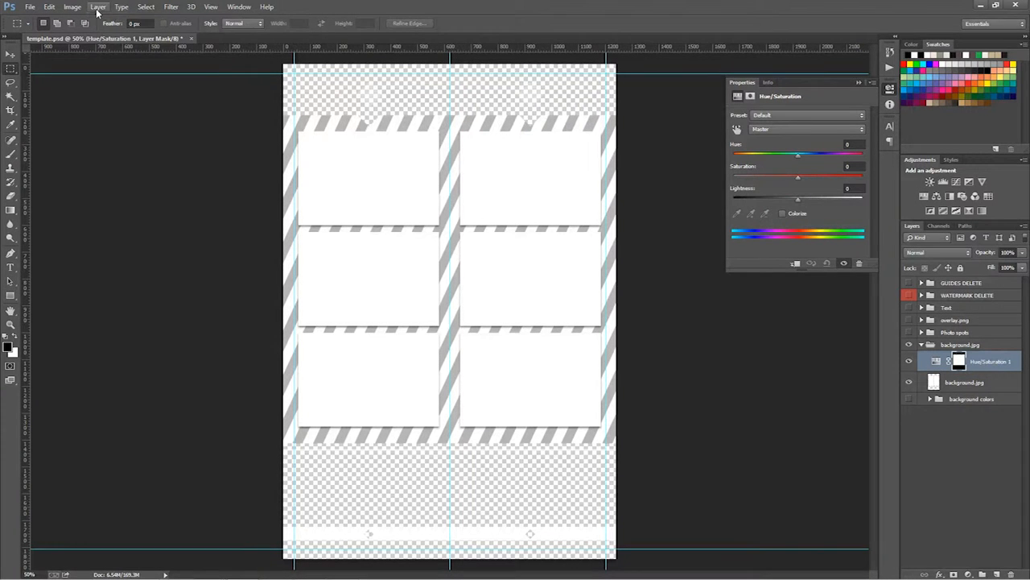
{"action": "left_click", "coordinate": [97, 6]}
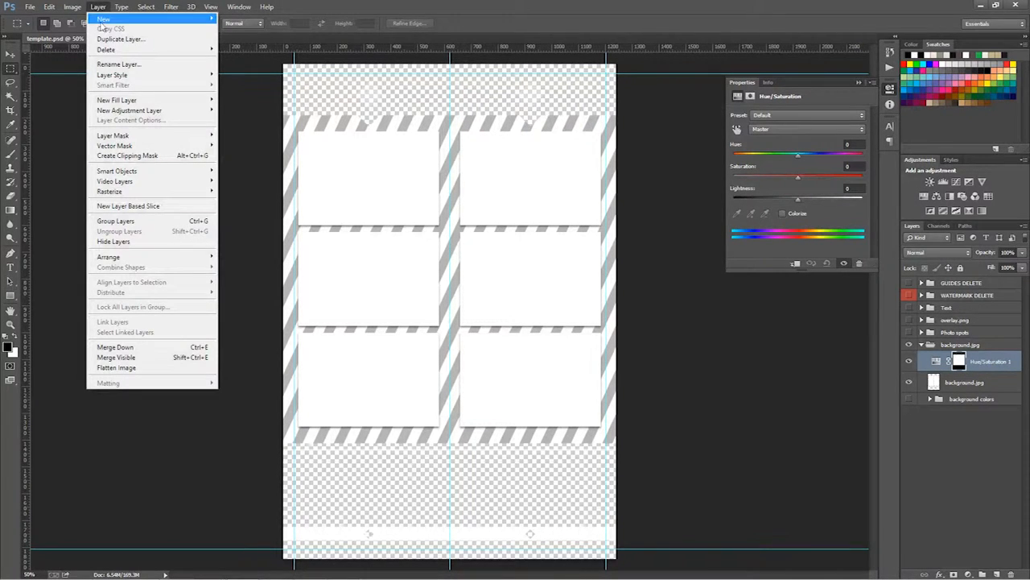
{"action": "mouse_move", "coordinate": [129, 110]}
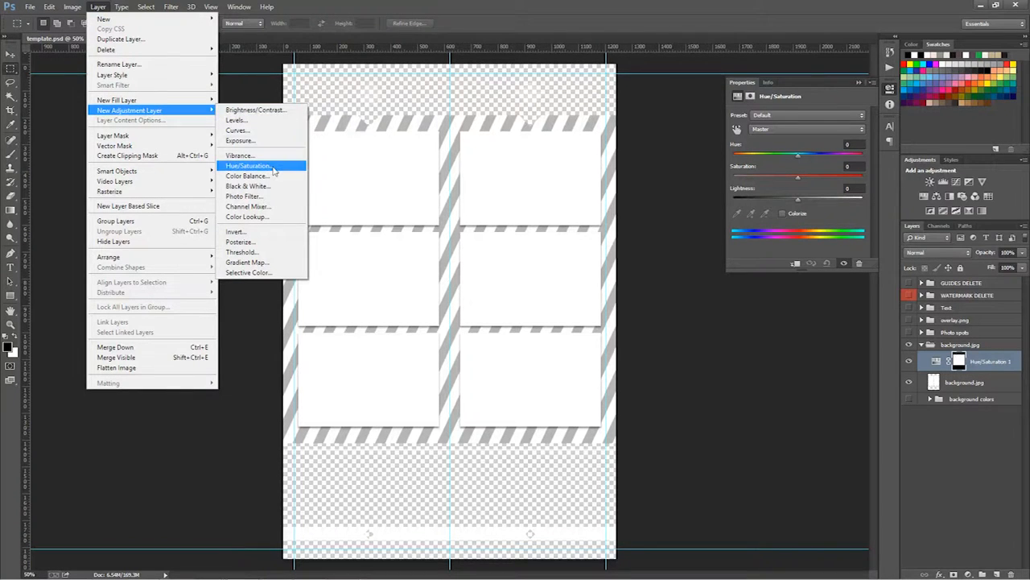
{"action": "left_click", "coordinate": [248, 166]}
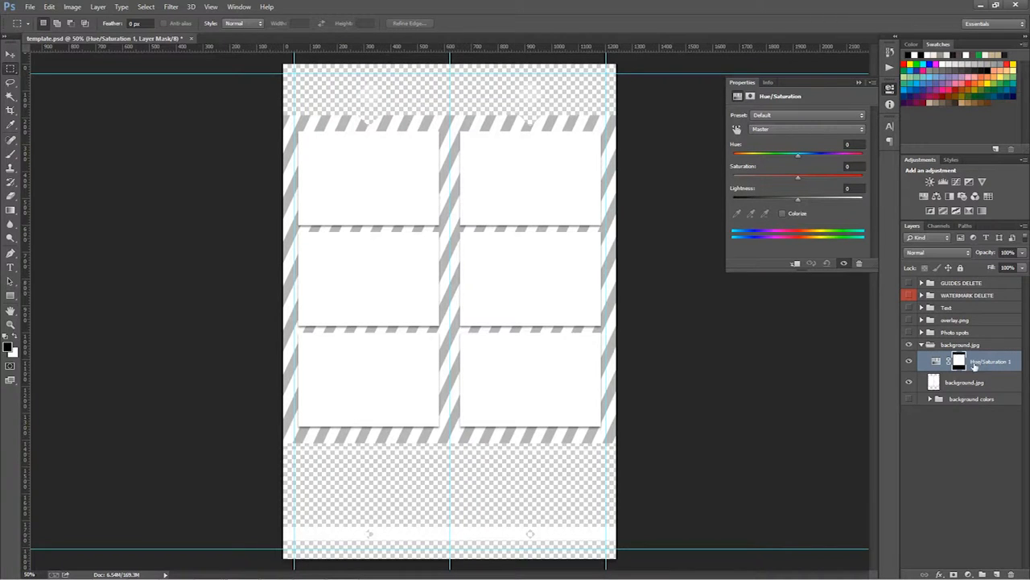
Colorize the adjustment and raise Saturation and Lightness until the stripes turn light red
{"action": "left_click", "coordinate": [782, 213]}
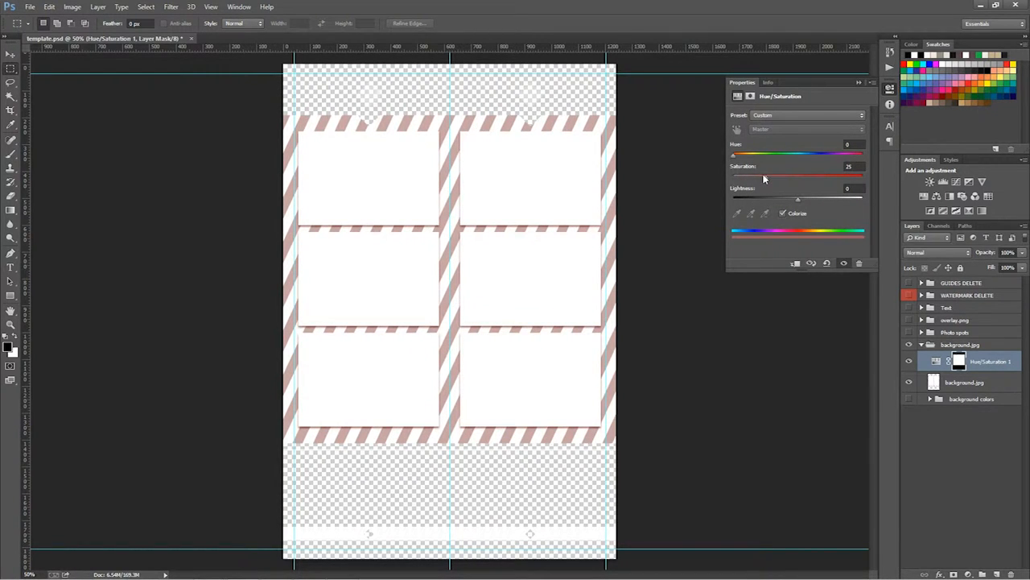
{"action": "left_click_drag", "start_coordinate": [765, 175], "coordinate": [815, 175]}
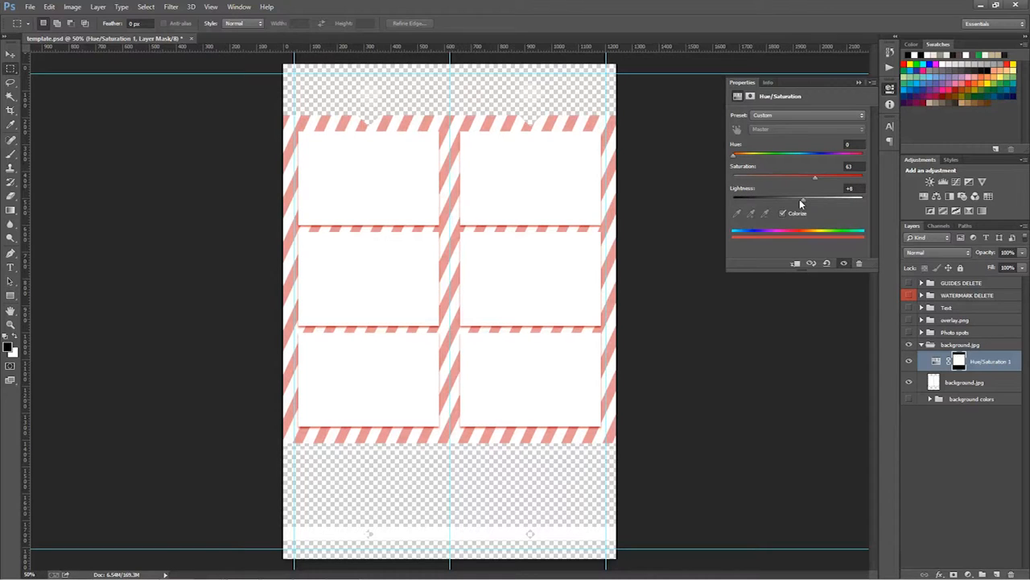
{"action": "left_click_drag", "start_coordinate": [815, 175], "coordinate": [827, 176]}
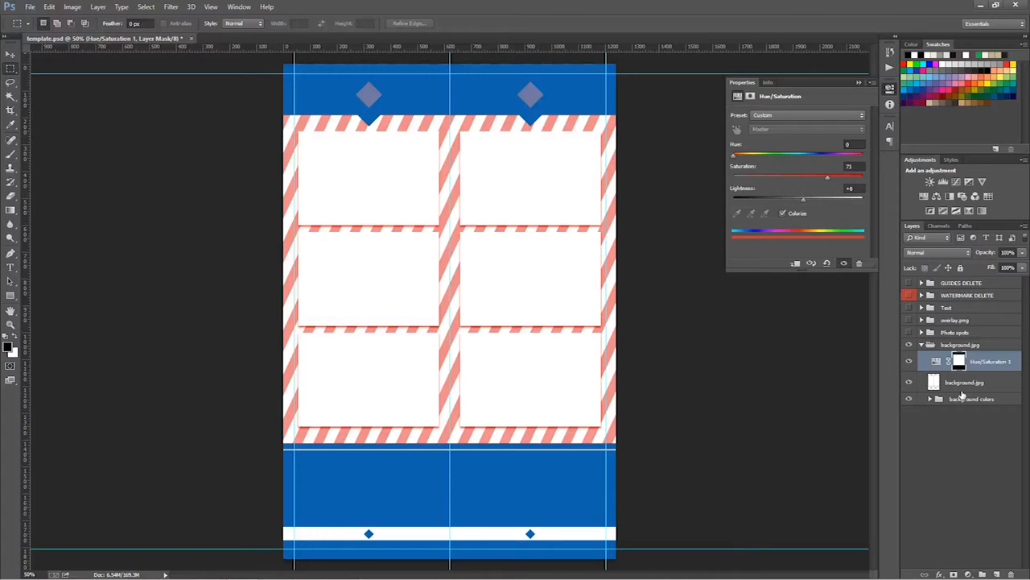
{"action": "mouse_move", "coordinate": [1003, 346]}
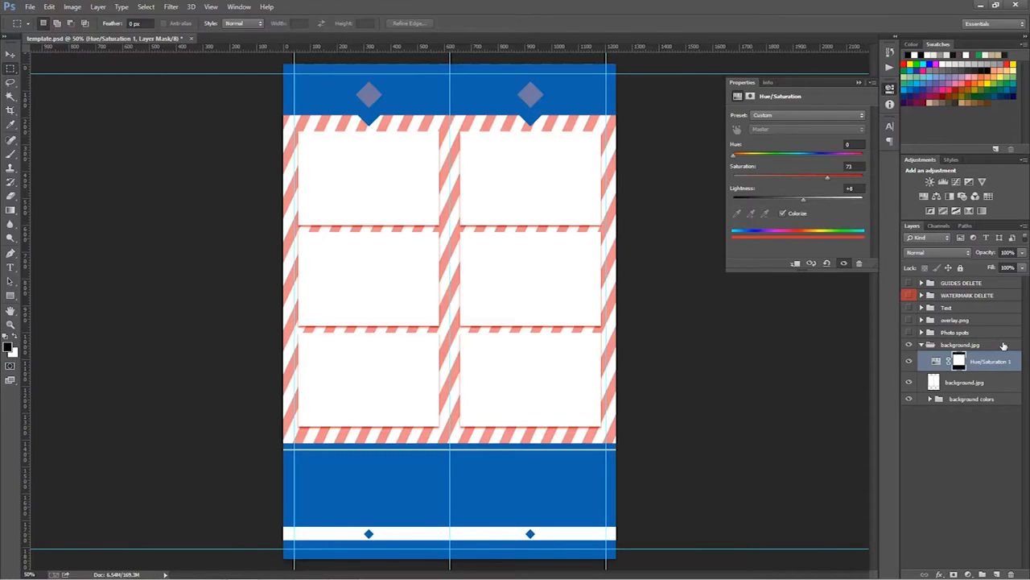
Target the Hue/Saturation 1 layer mask to show its Masks properties
{"action": "left_click", "coordinate": [960, 361]}
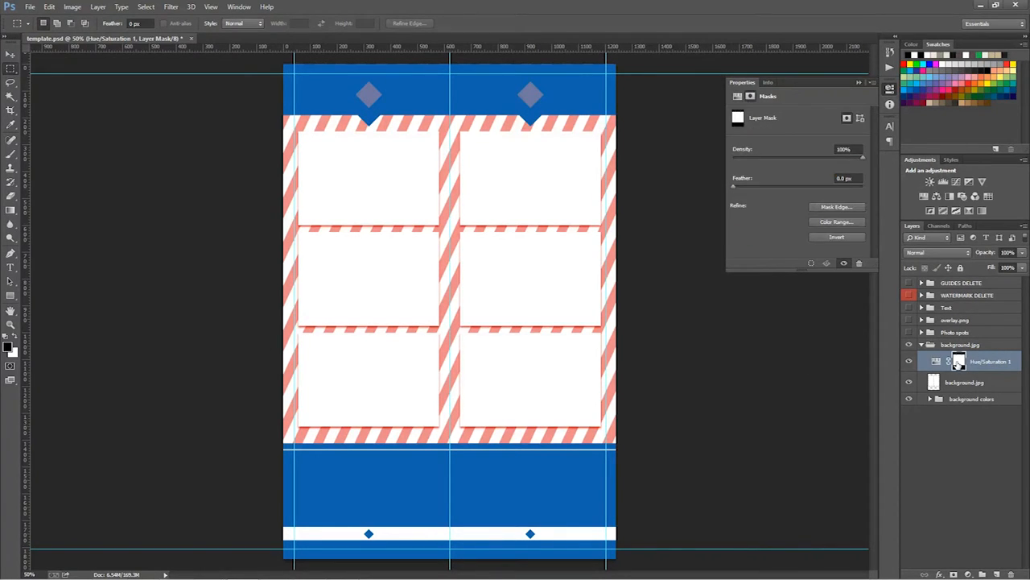